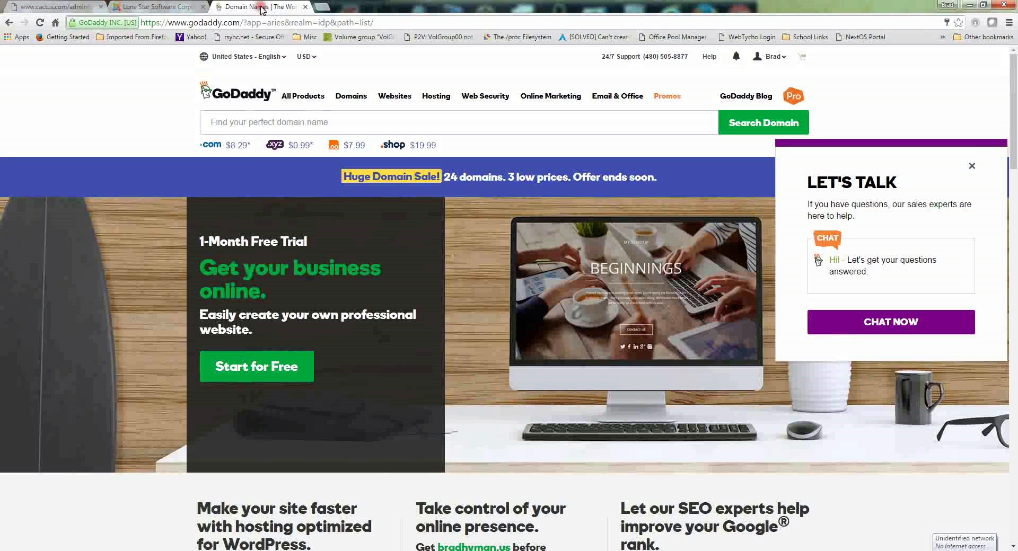
Go to My Account, expand the Servers list and start managing the website server.
{"action": "left_click", "coordinate": [769, 56]}
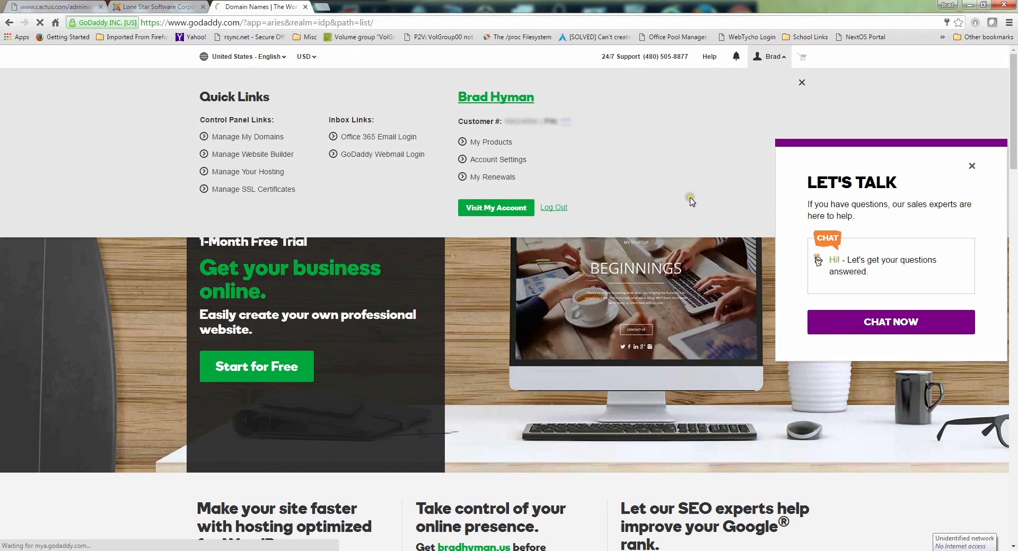
{"action": "left_click", "coordinate": [495, 208]}
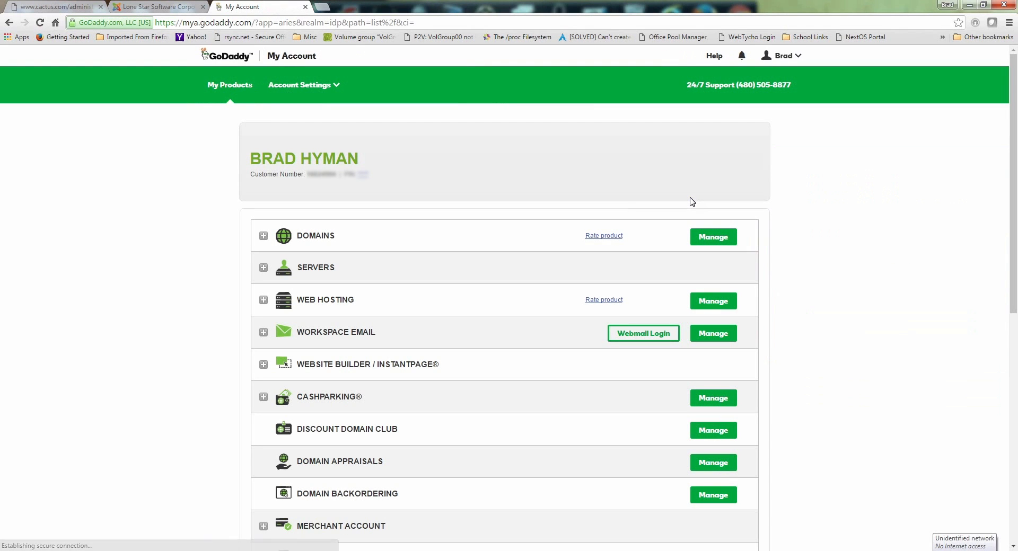
{"action": "left_click", "coordinate": [264, 267]}
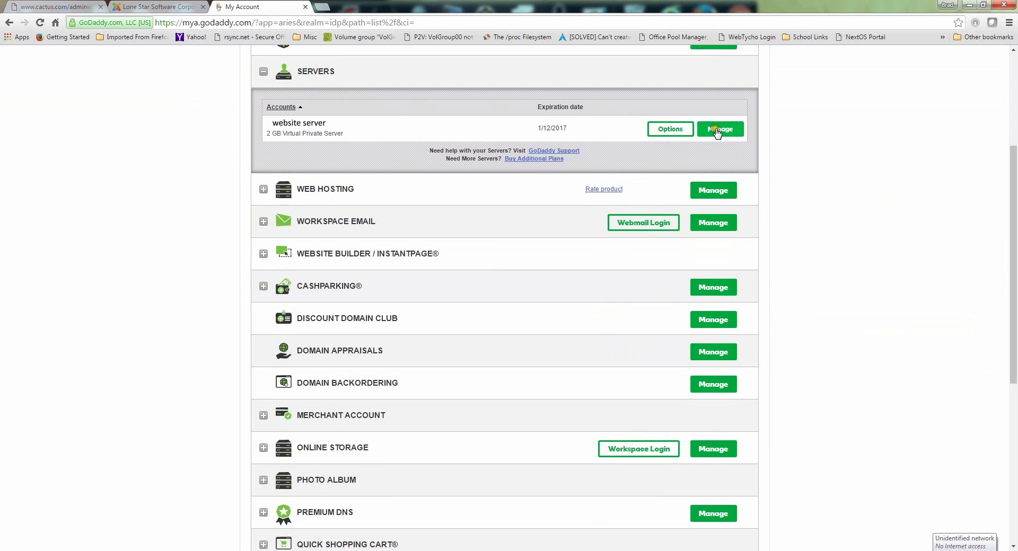
{"action": "left_click", "coordinate": [719, 129]}
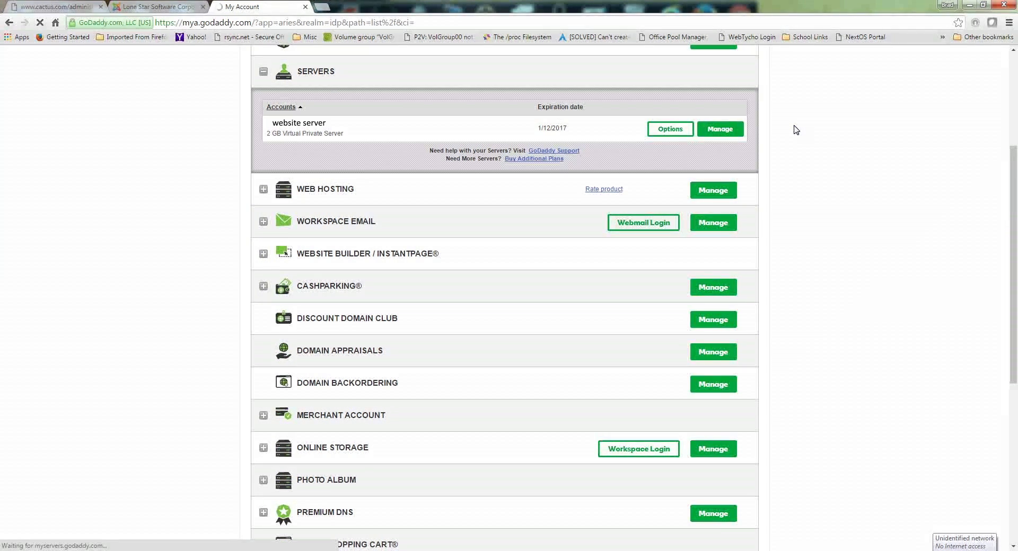
Show the website server's cPanel sites list with cactus.com.
{"action": "left_click", "coordinate": [719, 128]}
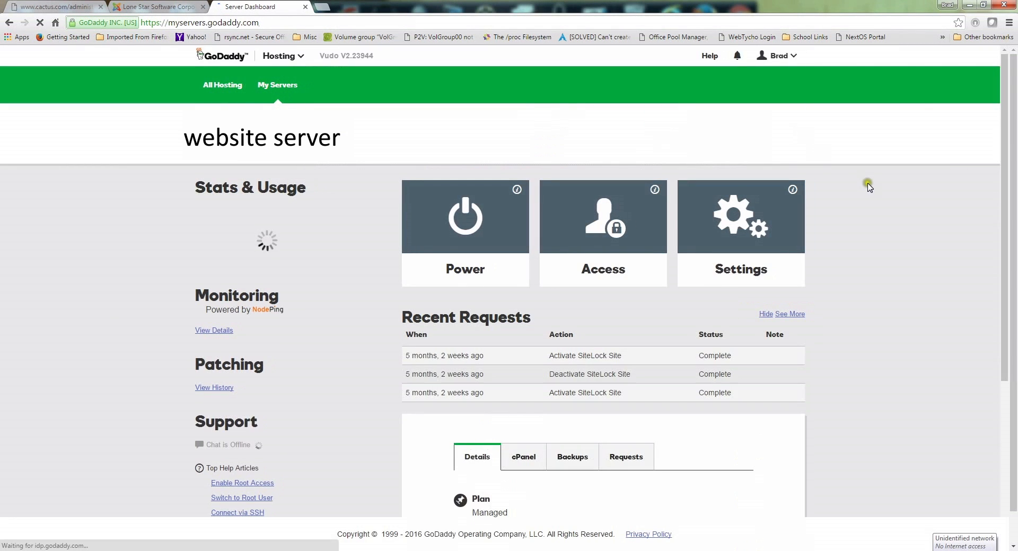
{"action": "scroll", "scroll_direction": "down", "scroll_amount": 3}
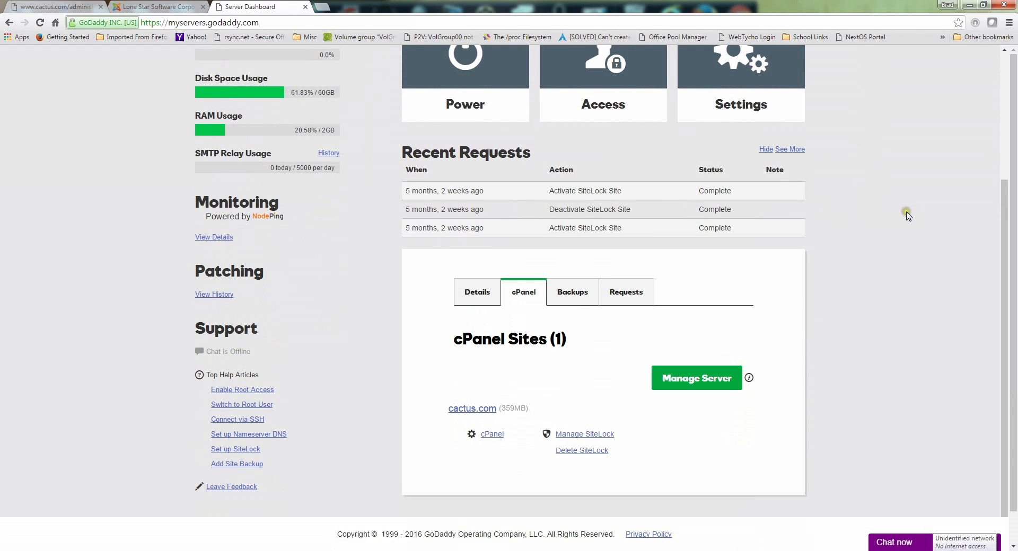
{"action": "mouse_move", "coordinate": [491, 435]}
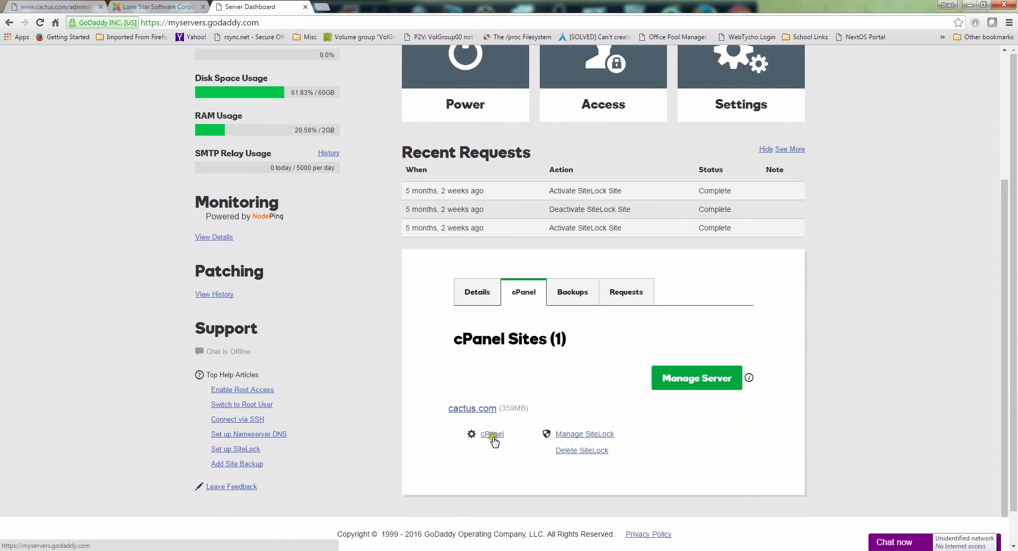
Enter cactus.com's cPanel and launch phpMyAdmin from the Databases section.
{"action": "left_click", "coordinate": [492, 433]}
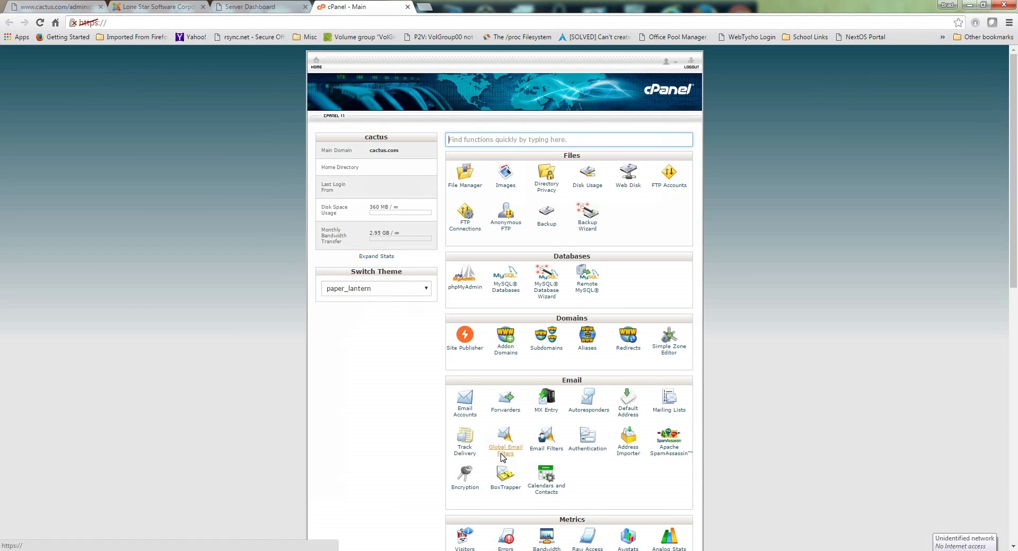
{"action": "mouse_move", "coordinate": [484, 277]}
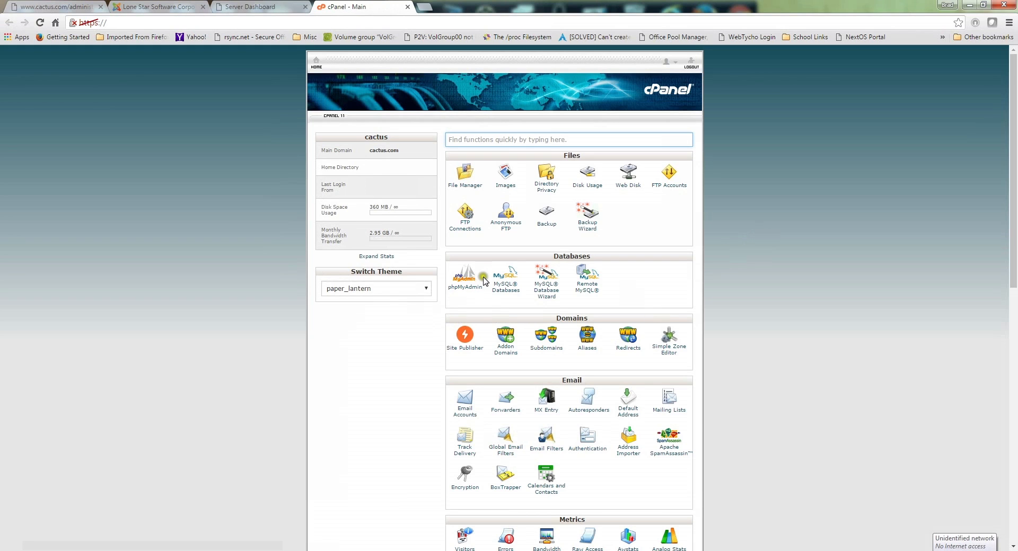
{"action": "mouse_move", "coordinate": [465, 275]}
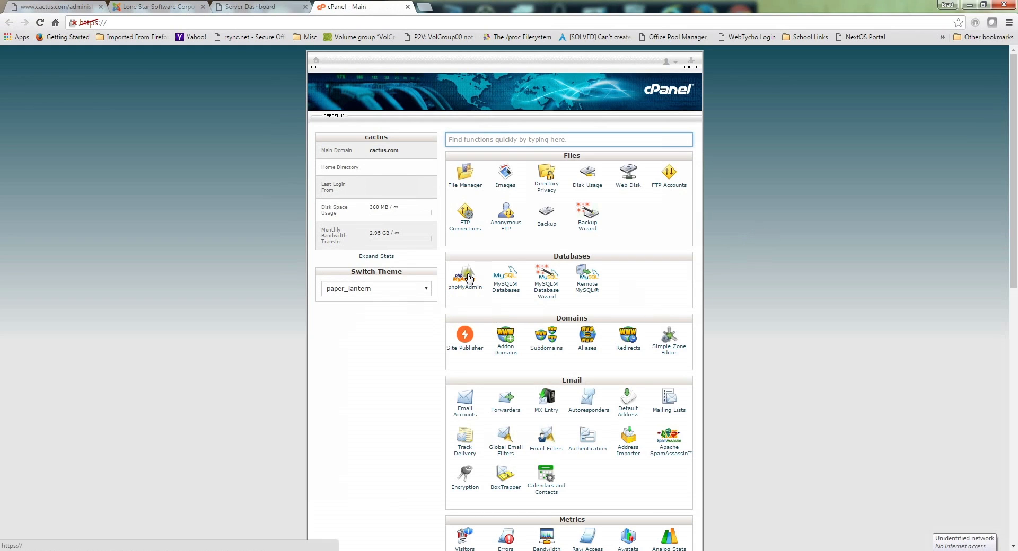
{"action": "left_click", "coordinate": [465, 276]}
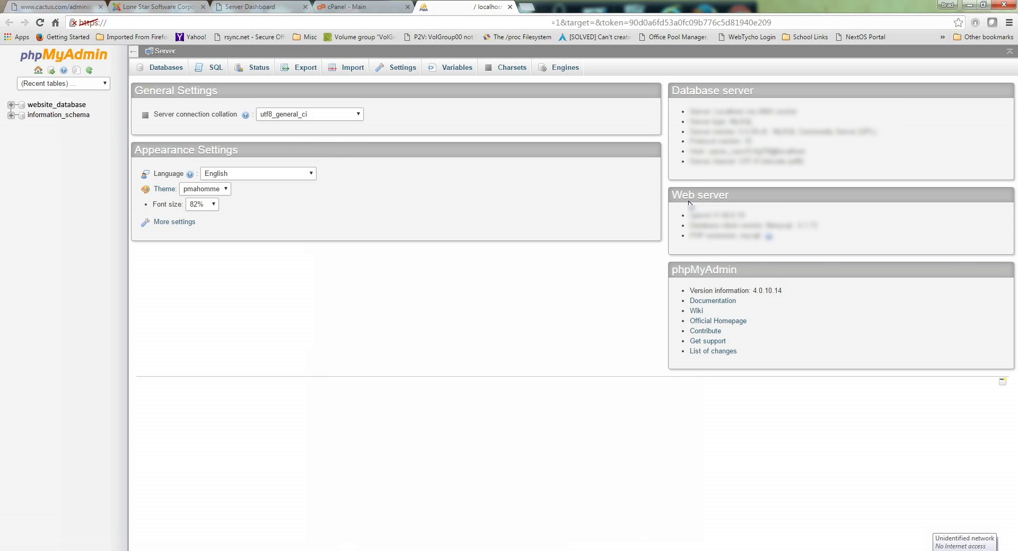
{"action": "mouse_move", "coordinate": [149, 82]}
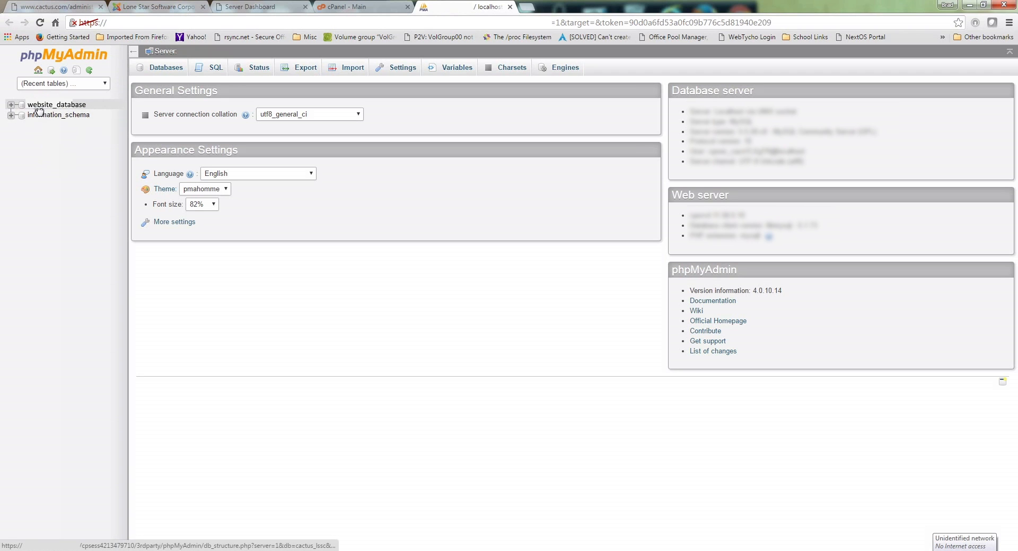
{"action": "mouse_move", "coordinate": [53, 132]}
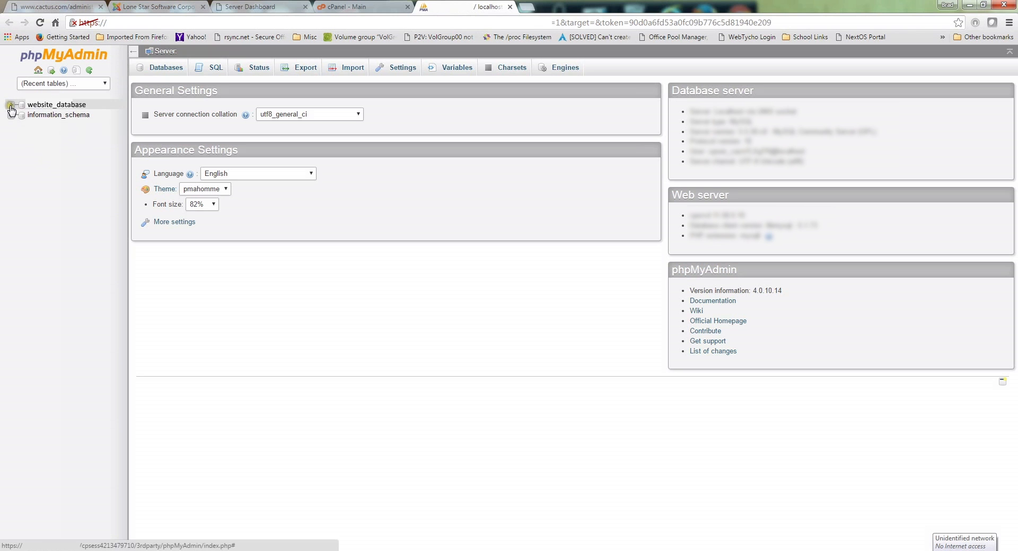
Expand website_database in the navigation tree and bring tqa57_session into view.
{"action": "left_click", "coordinate": [11, 108]}
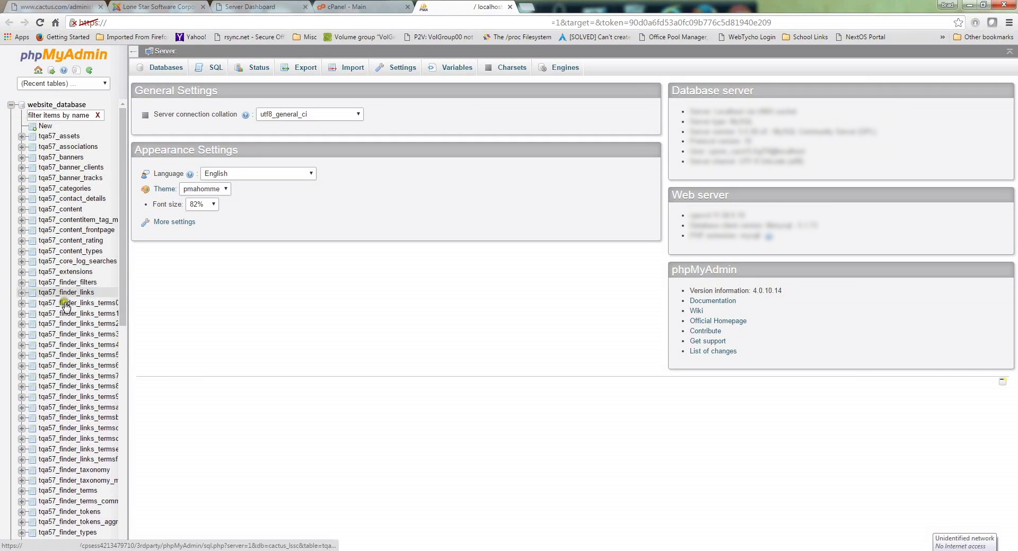
{"action": "mouse_move", "coordinate": [77, 220]}
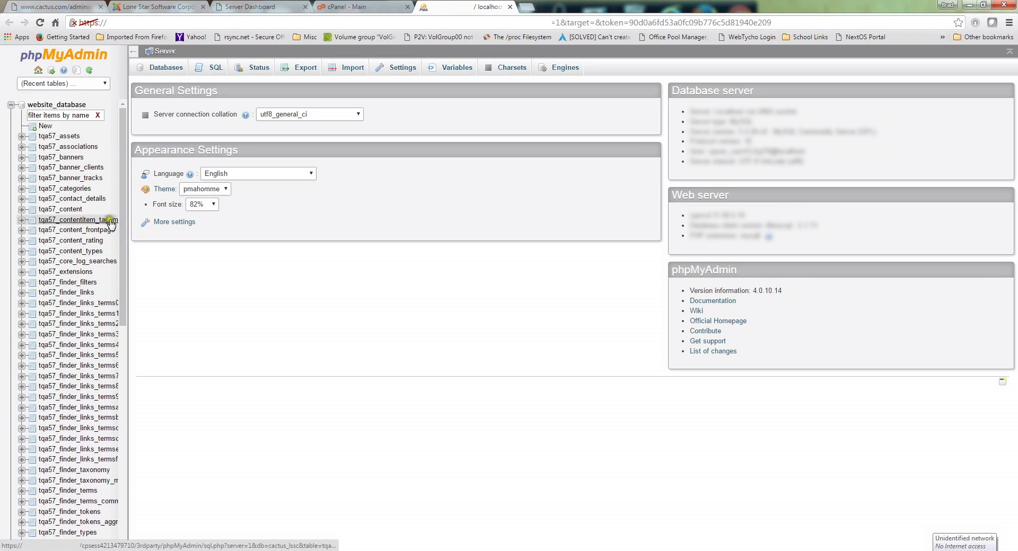
{"action": "mouse_move", "coordinate": [70, 147]}
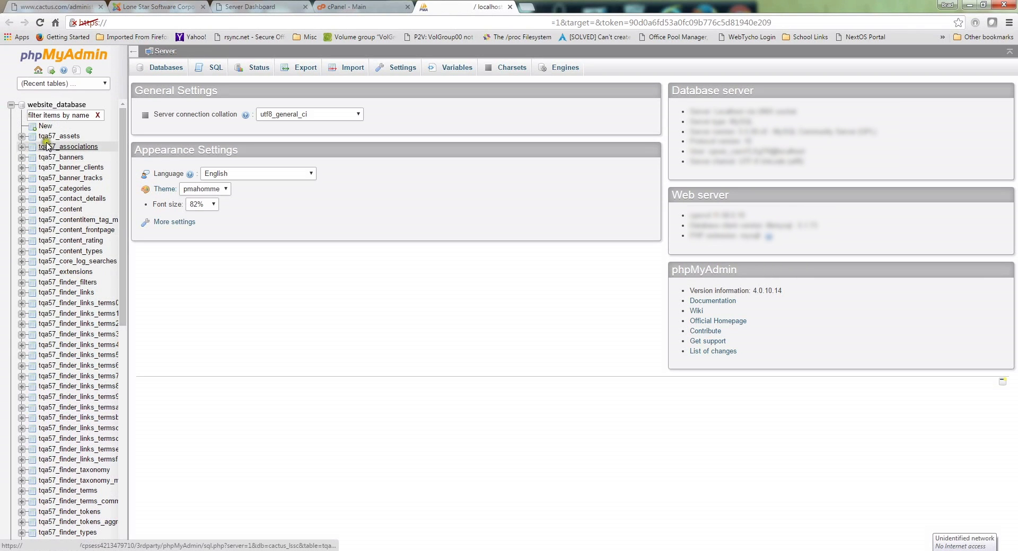
{"action": "mouse_move", "coordinate": [50, 231]}
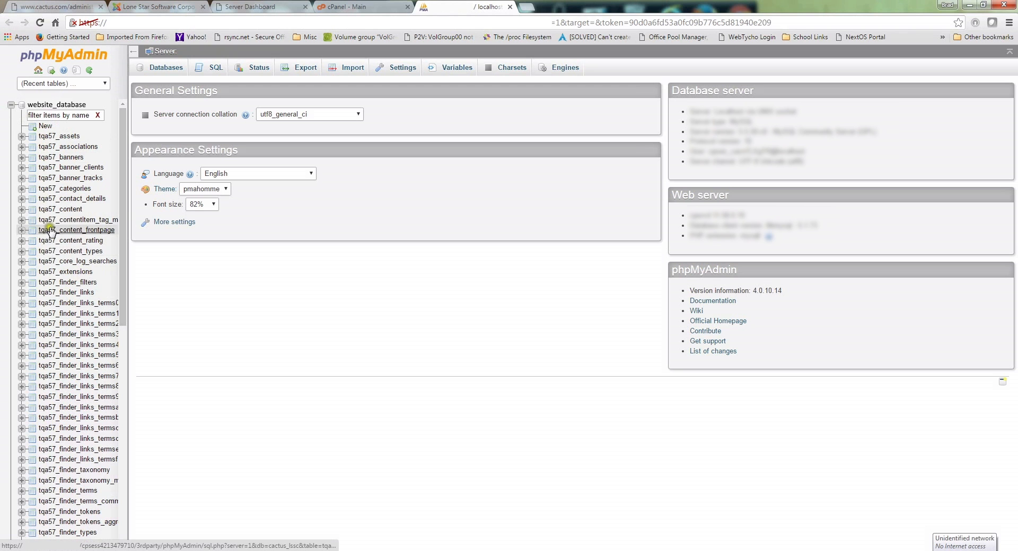
{"action": "mouse_move", "coordinate": [52, 189]}
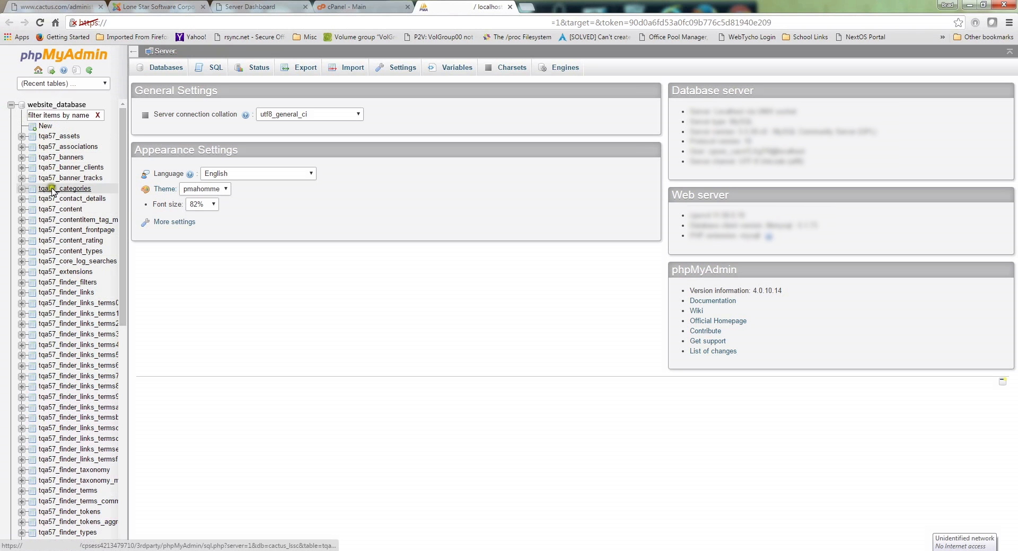
{"action": "scroll", "scroll_direction": "down", "scroll_amount": 3}
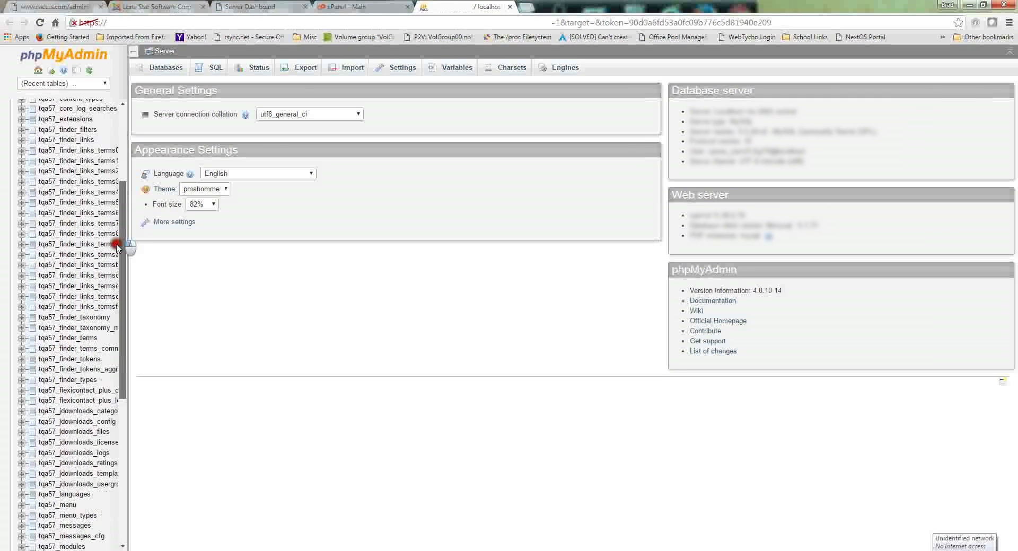
{"action": "scroll", "scroll_direction": "down", "scroll_amount": 3}
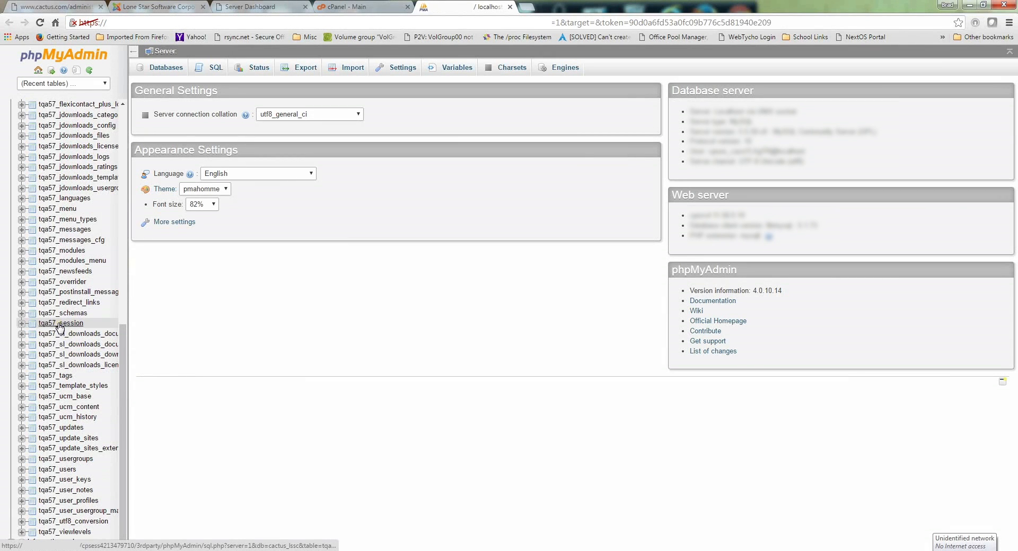
Browse tqa57_session's nine rows for usernames, then return to the Joomla administrator login.
{"action": "left_click", "coordinate": [61, 323]}
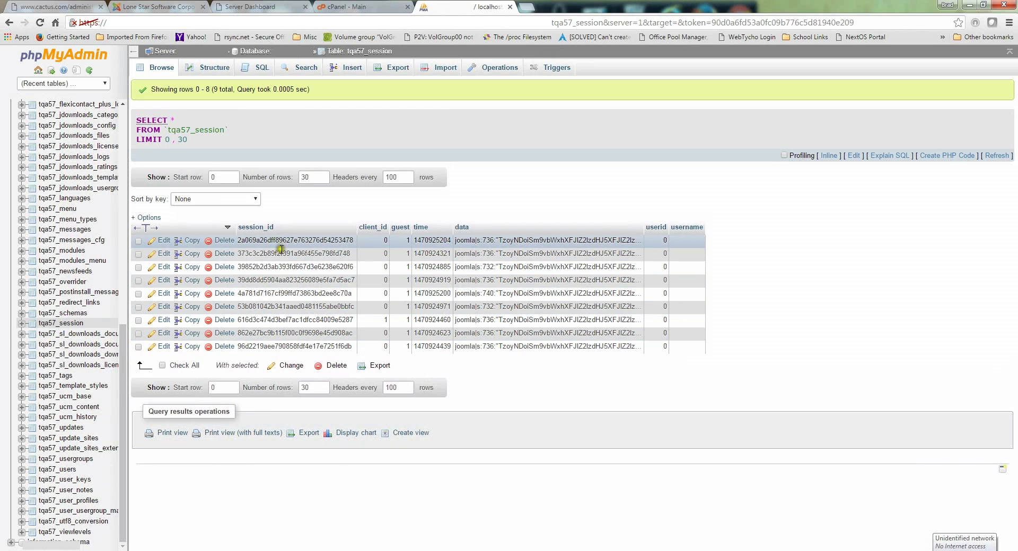
{"action": "mouse_move", "coordinate": [686, 227]}
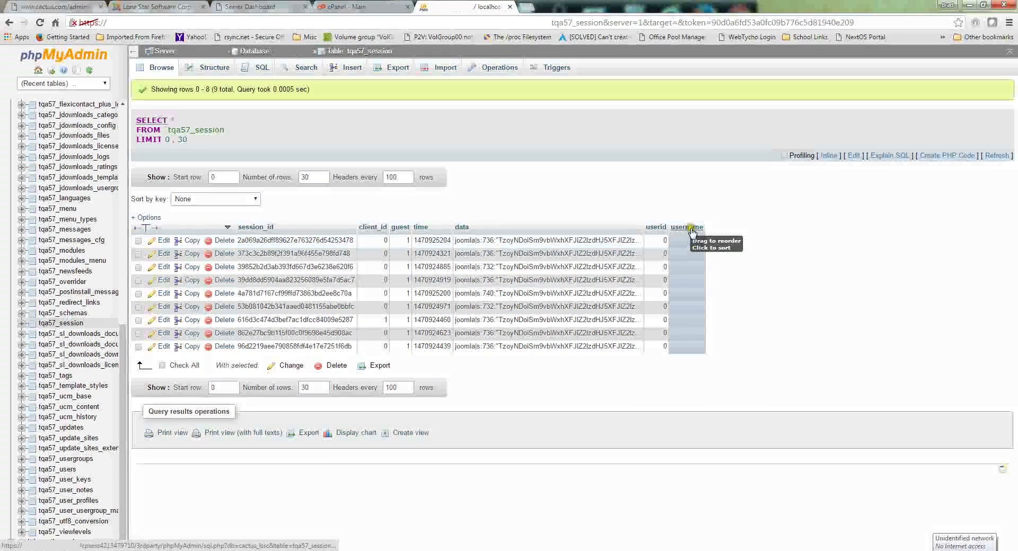
{"action": "mouse_move", "coordinate": [691, 342]}
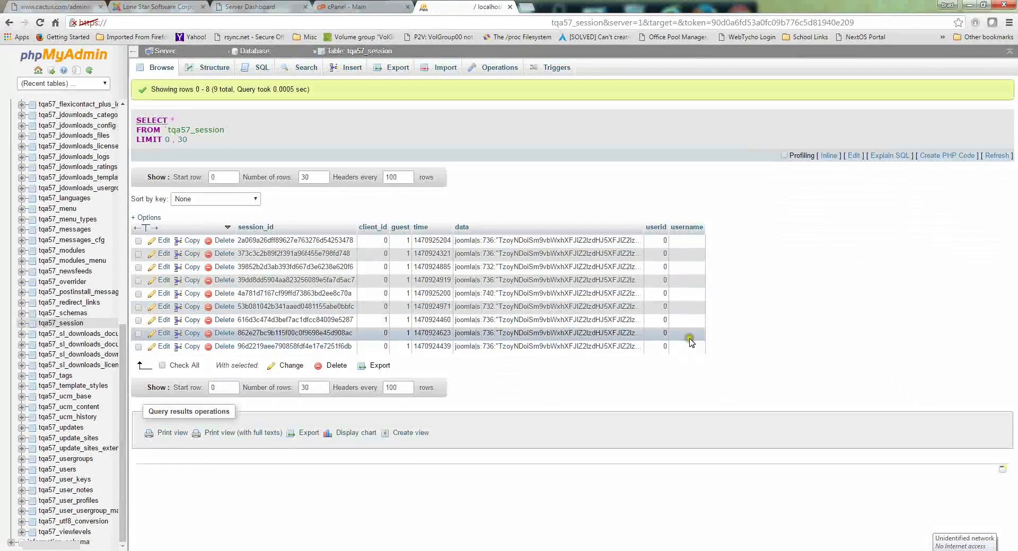
{"action": "mouse_move", "coordinate": [755, 236]}
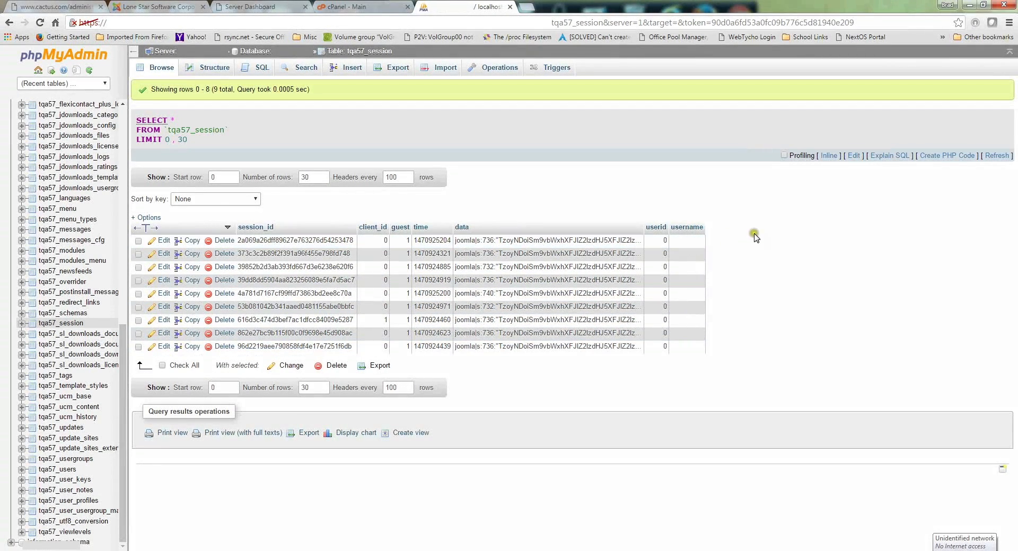
{"action": "mouse_move", "coordinate": [691, 358]}
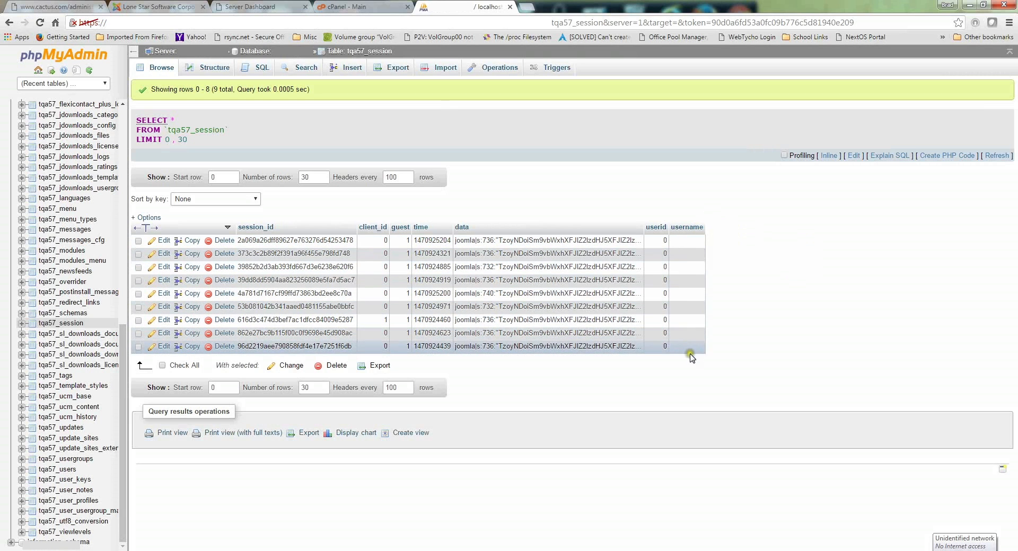
{"action": "mouse_move", "coordinate": [717, 243]}
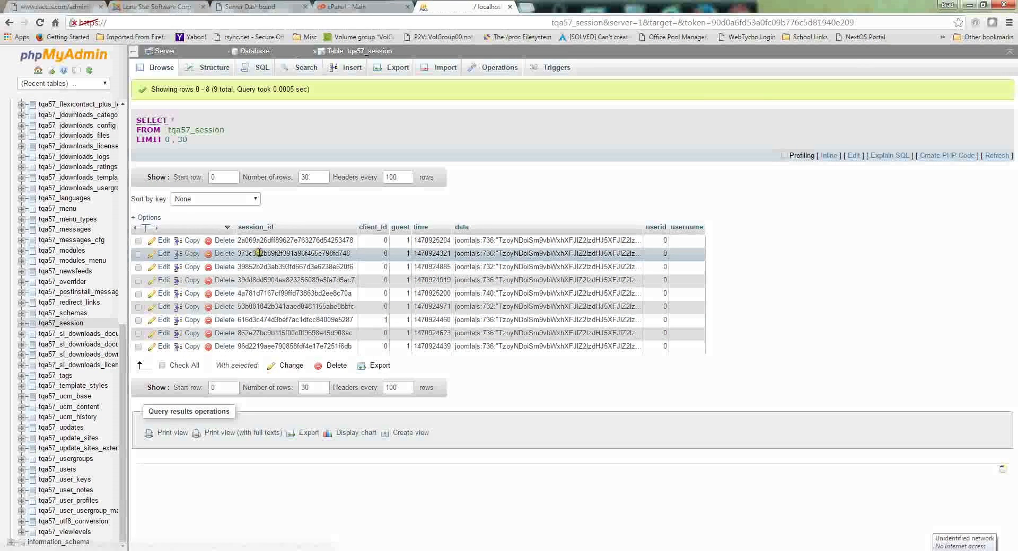
{"action": "left_click", "coordinate": [156, 7]}
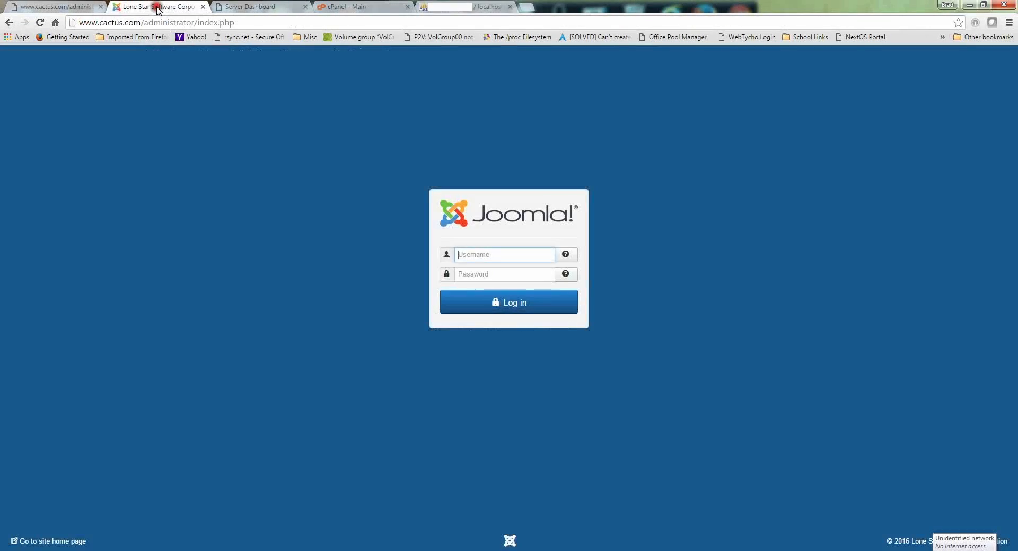
{"action": "mouse_move", "coordinate": [367, 71]}
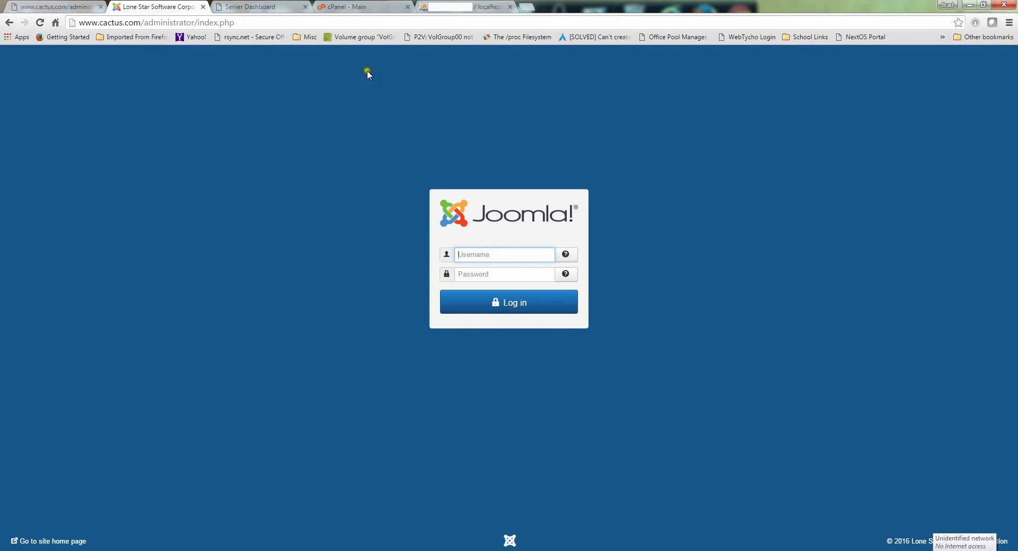